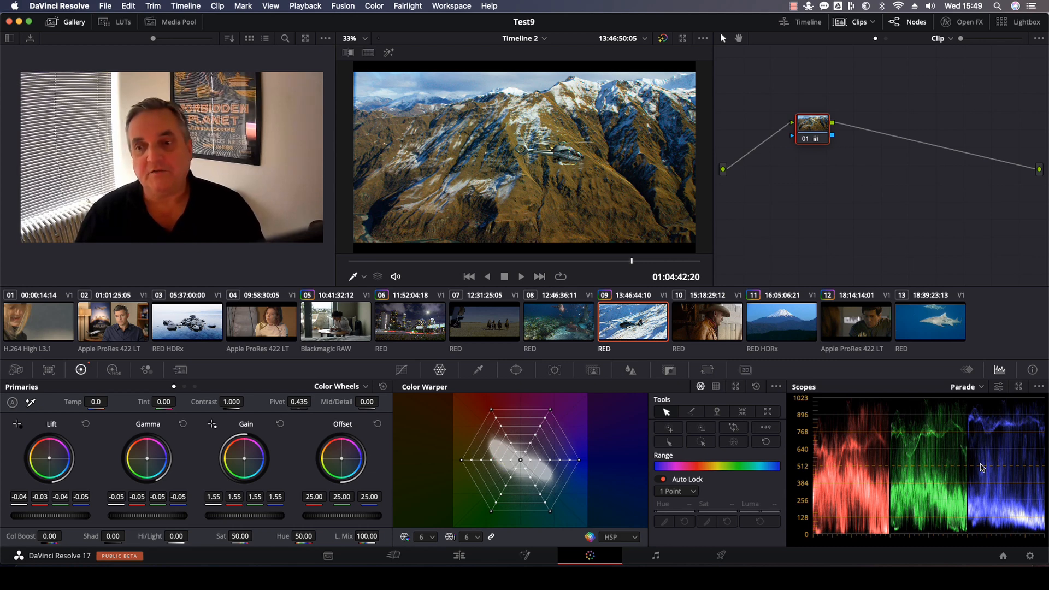
Reveal the parade scope's display options, including Display Qualifier Focus.
click(1038, 387)
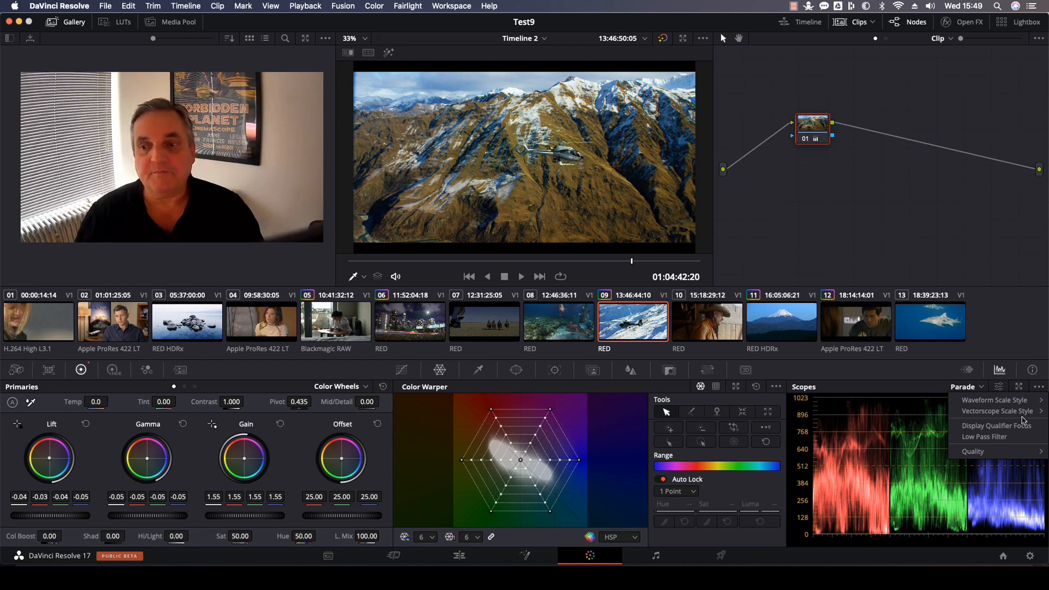
mouse_move(996, 424)
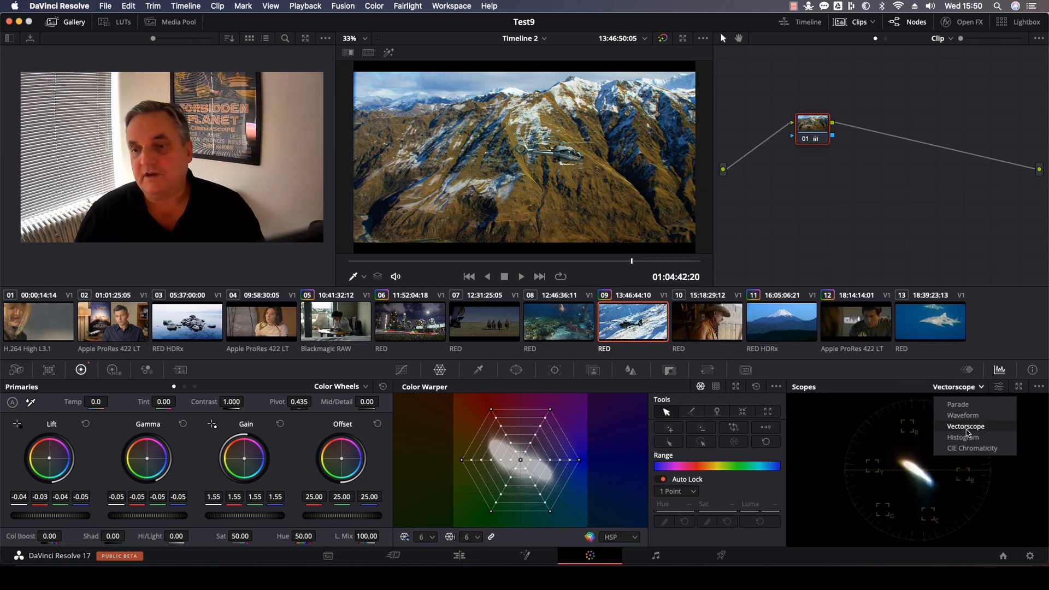
Switch the Scopes panel from vectorscope to the waveform display of the mountain clip.
click(961, 415)
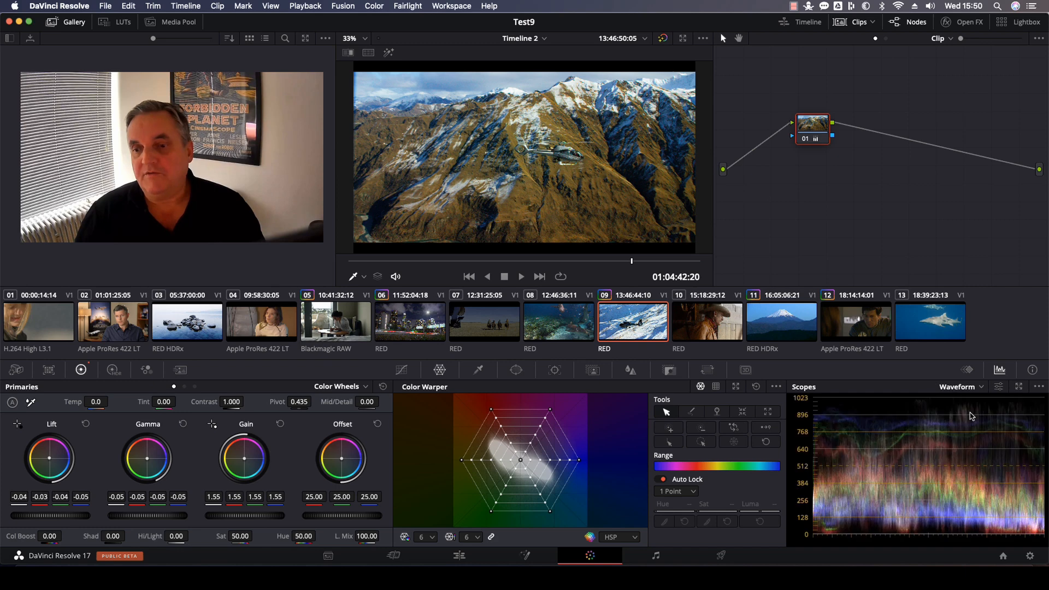